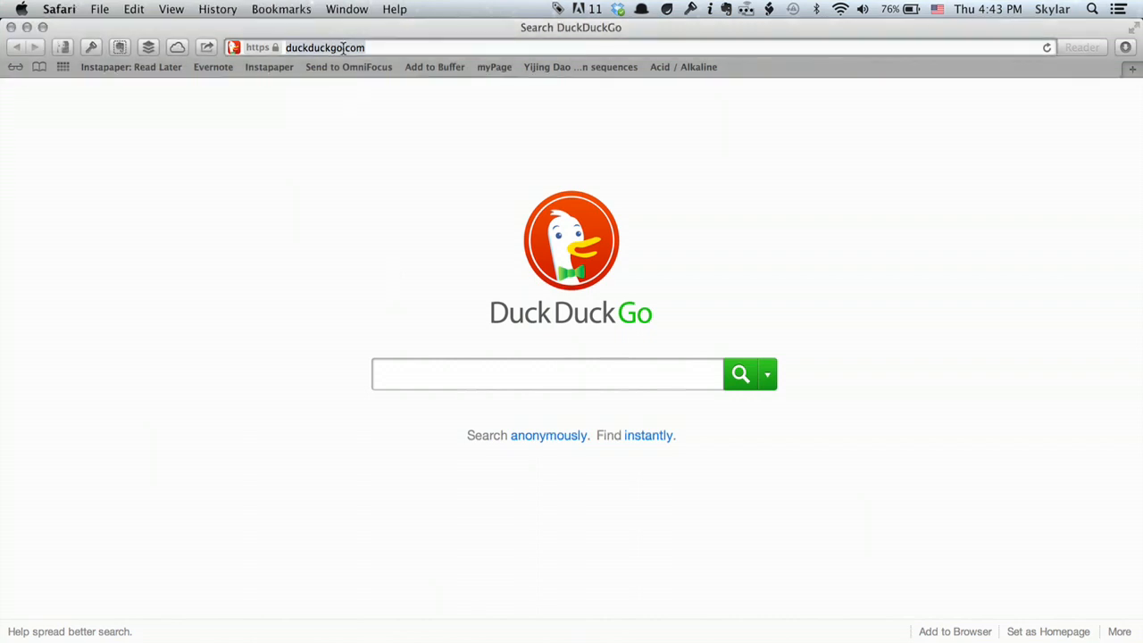
# Navigate Safari to the Phone Drive web interface at 192.168.0.140.
pyautogui.write('168')
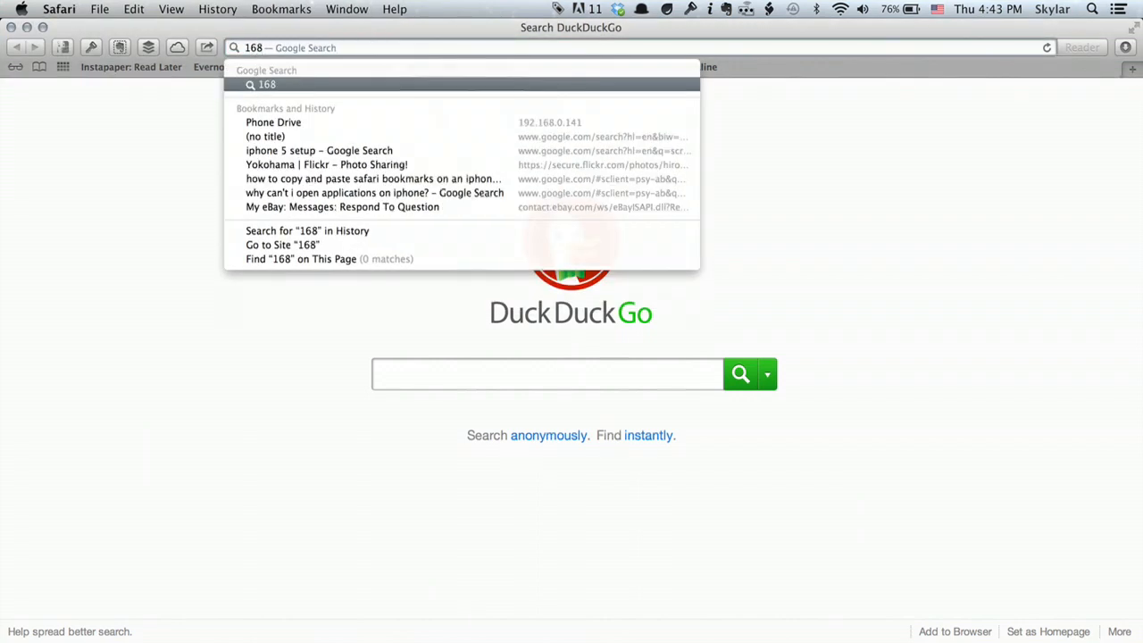
pyautogui.press('Backspace')
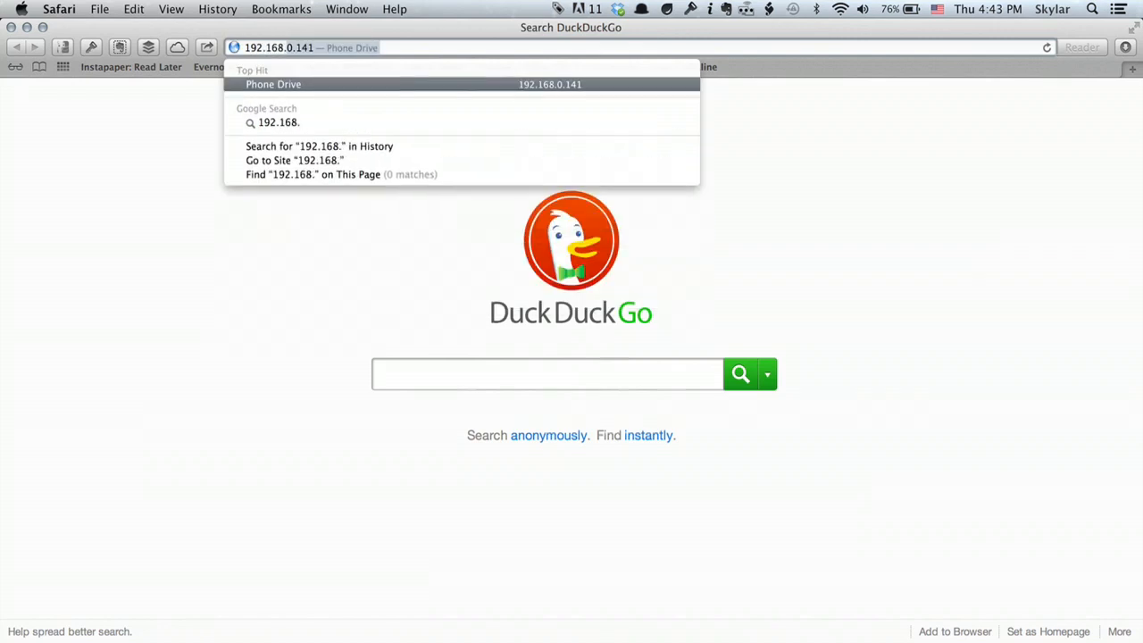
pyautogui.write('0.140')
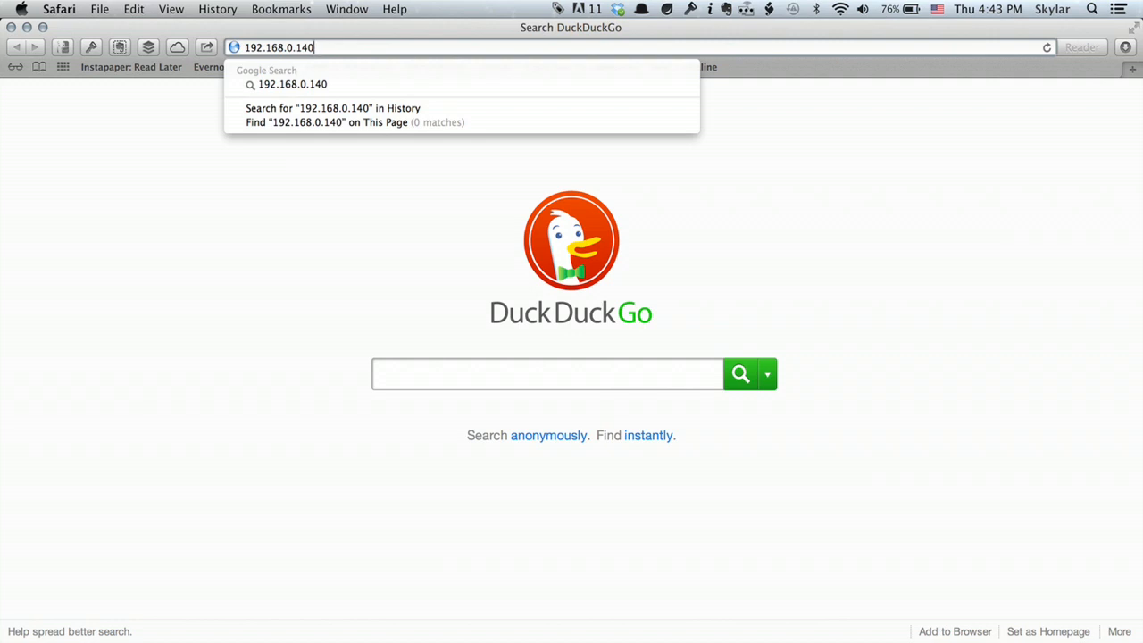
pyautogui.press('Return')
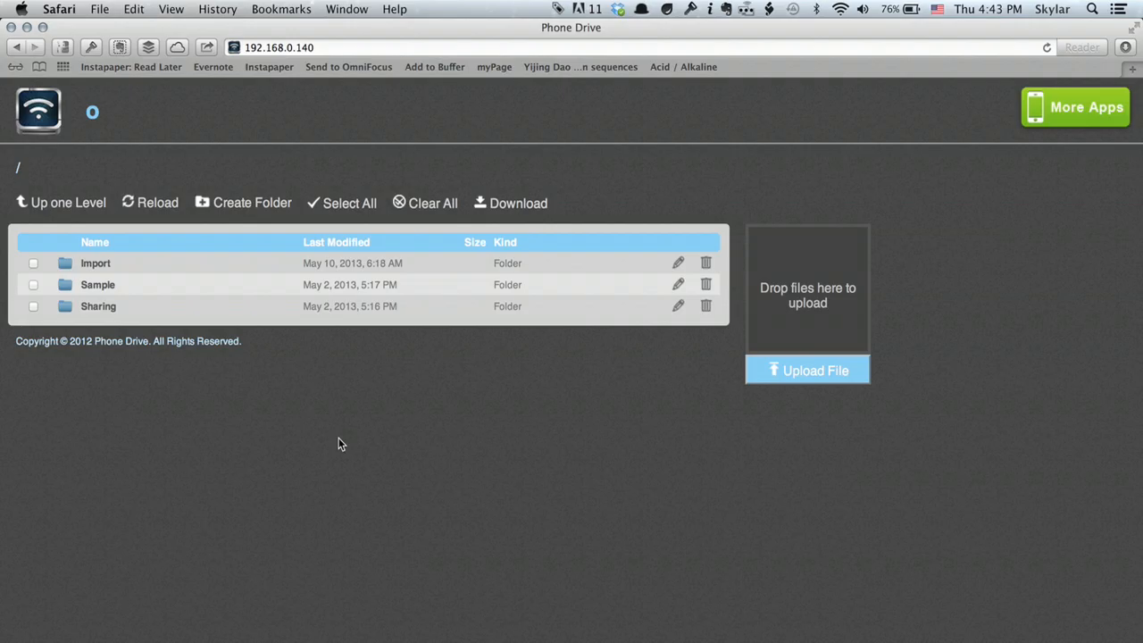
pyautogui.moveTo(290, 418)
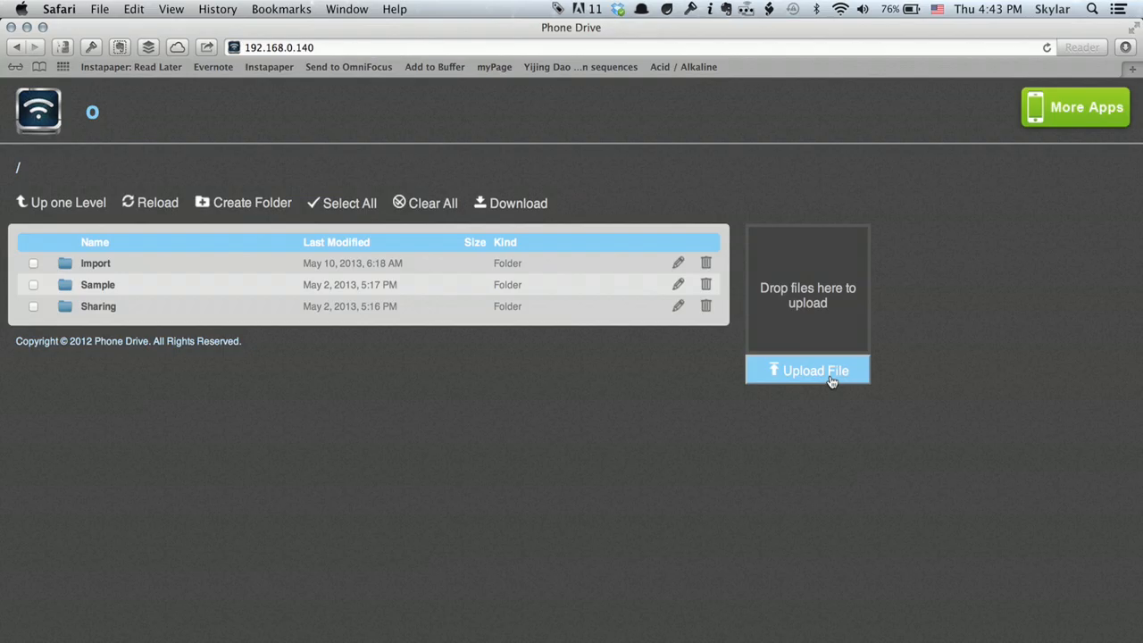
# Select the mp4 video from the Desktop and begin uploading its 42.5 MB to Phone Drive.
pyautogui.click(807, 369)
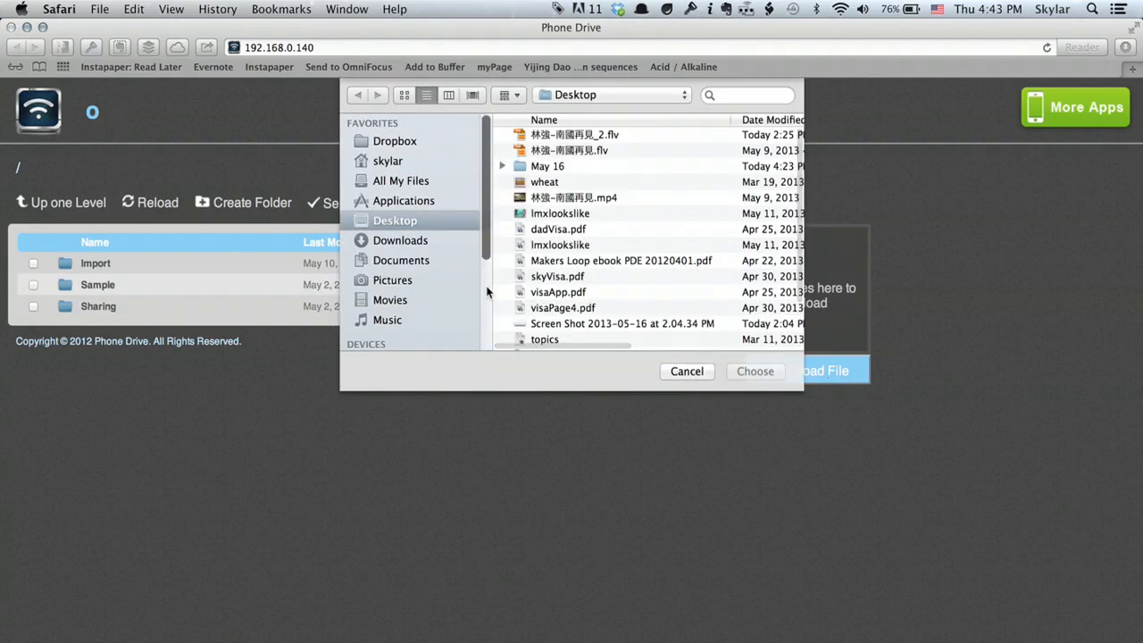
pyautogui.click(574, 196)
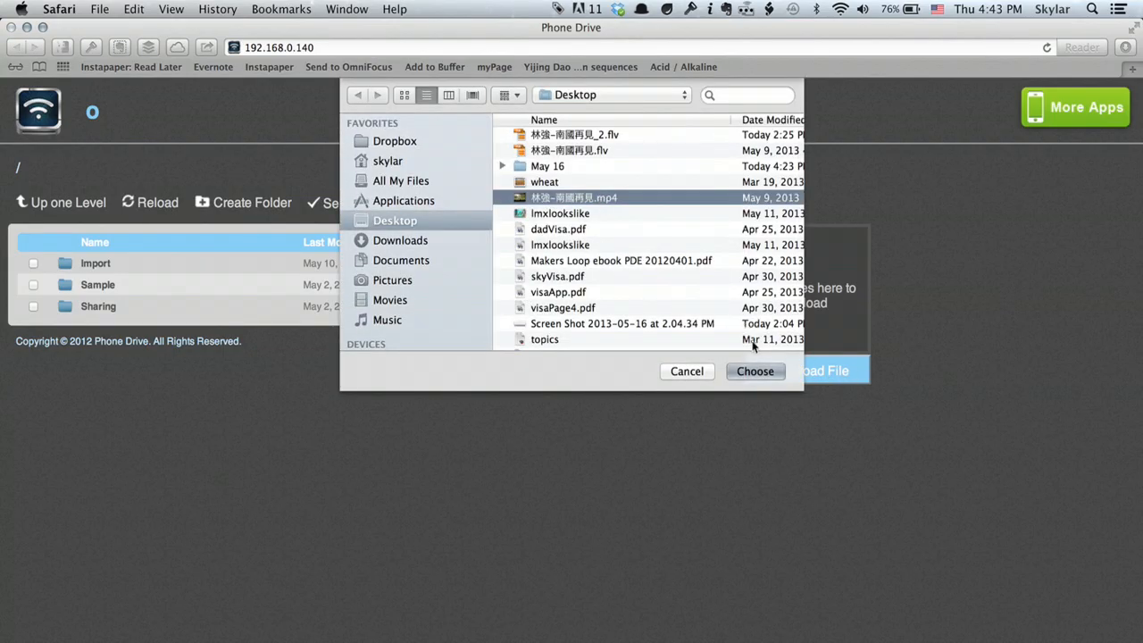
pyautogui.click(754, 369)
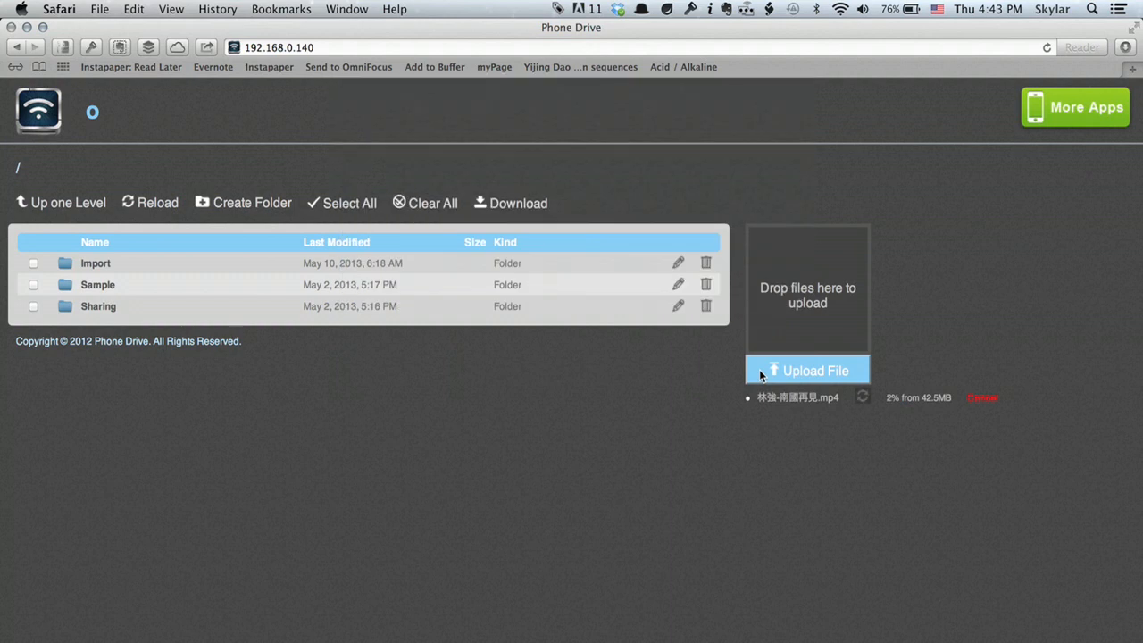
pyautogui.moveTo(855, 475)
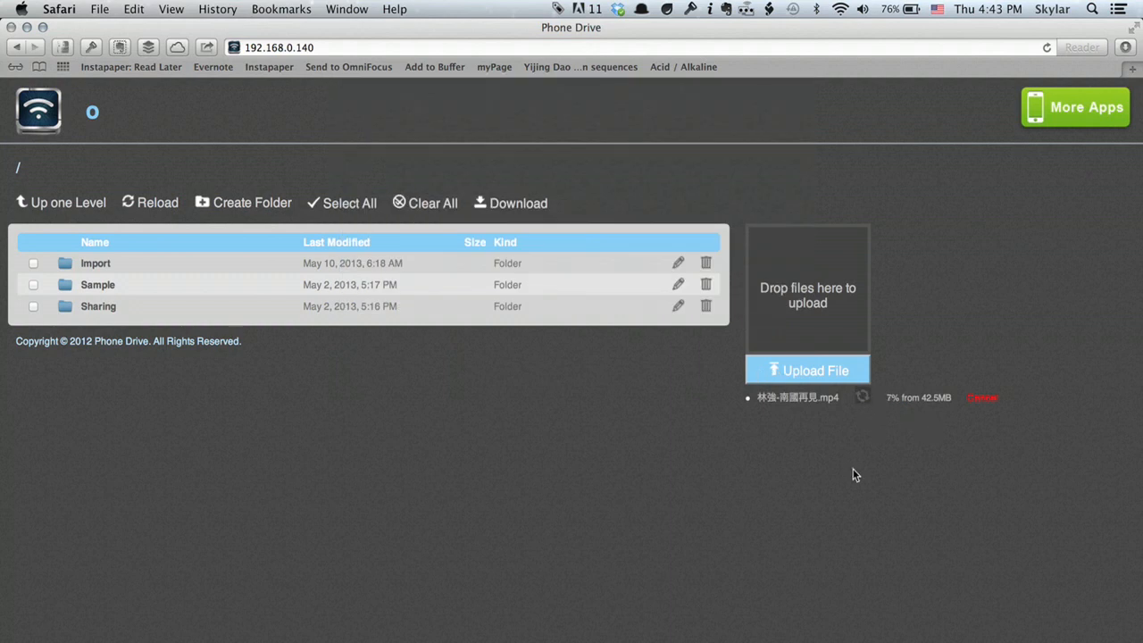